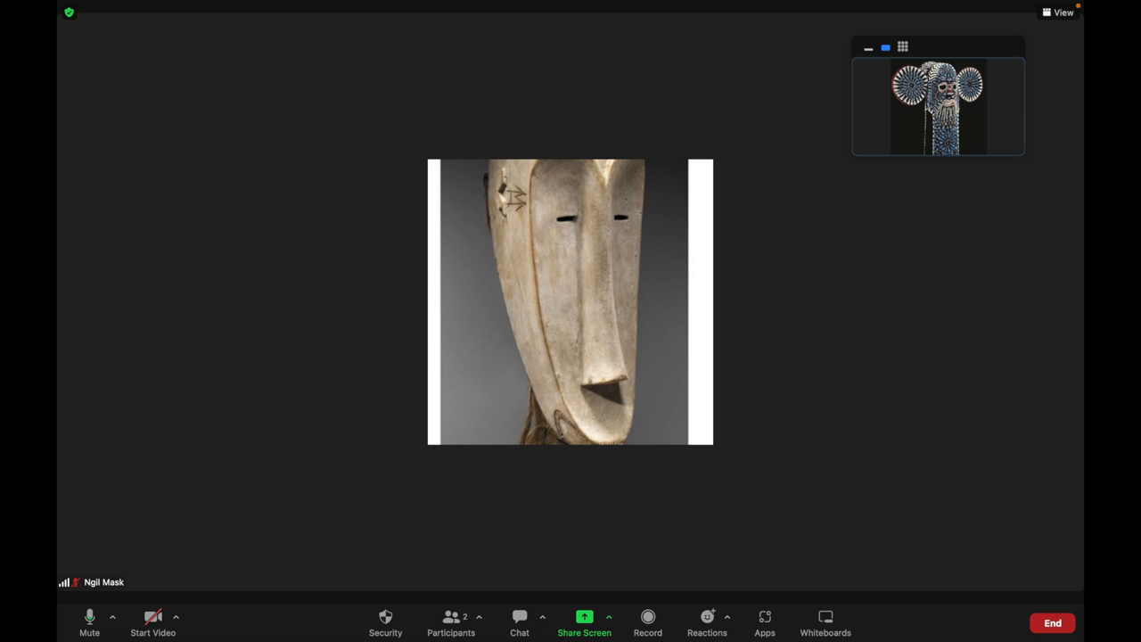
- Pin the beaded blue-and-white elephant mask participant as the main view
click(938, 105)
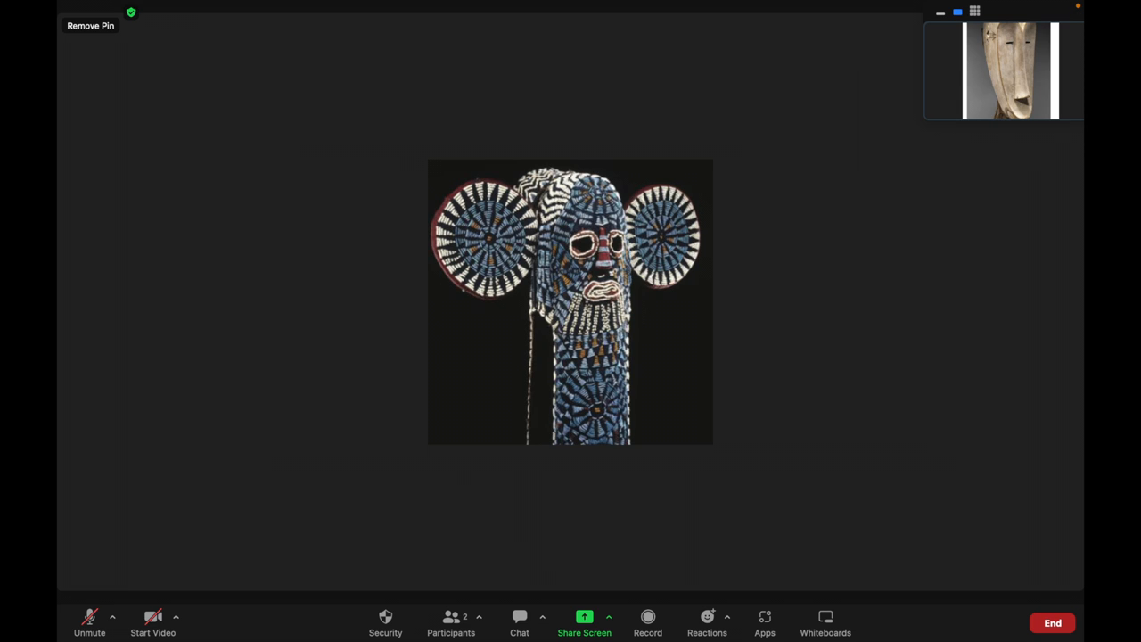